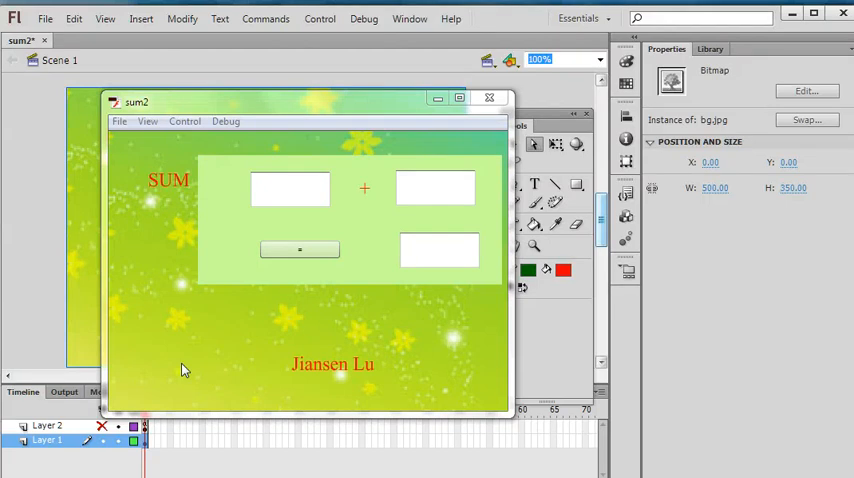
mouse_move(192, 246)
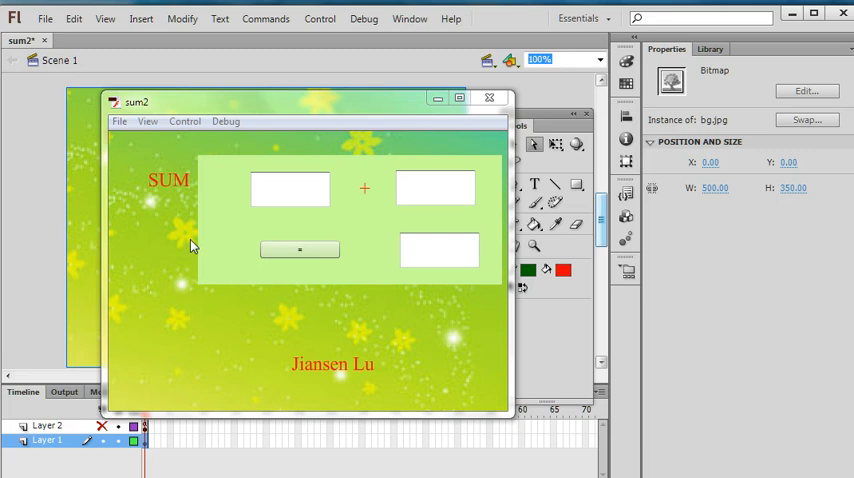
mouse_move(192, 274)
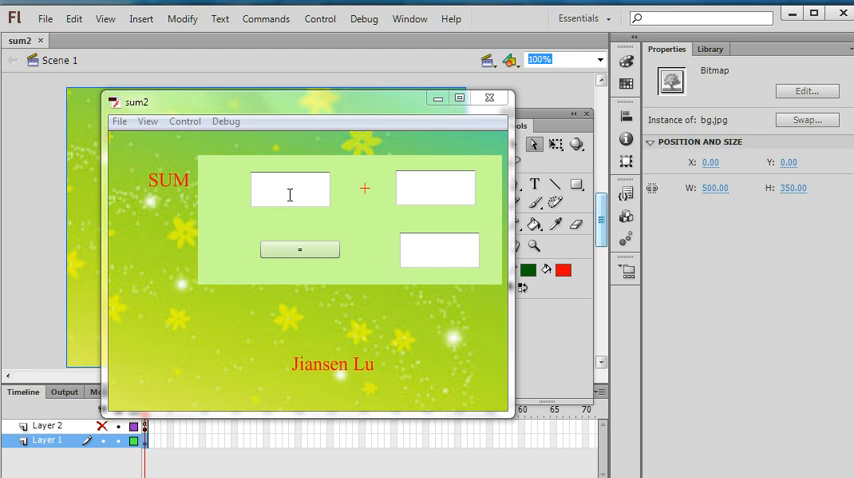
- Enter 1.1 and 2 in the test movie and calculate their sum, 3.1, with the = button
text(1)
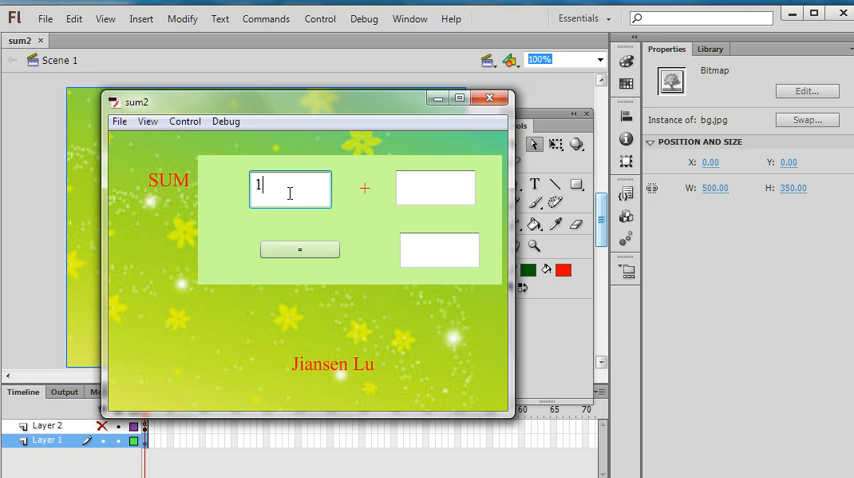
text(.1)
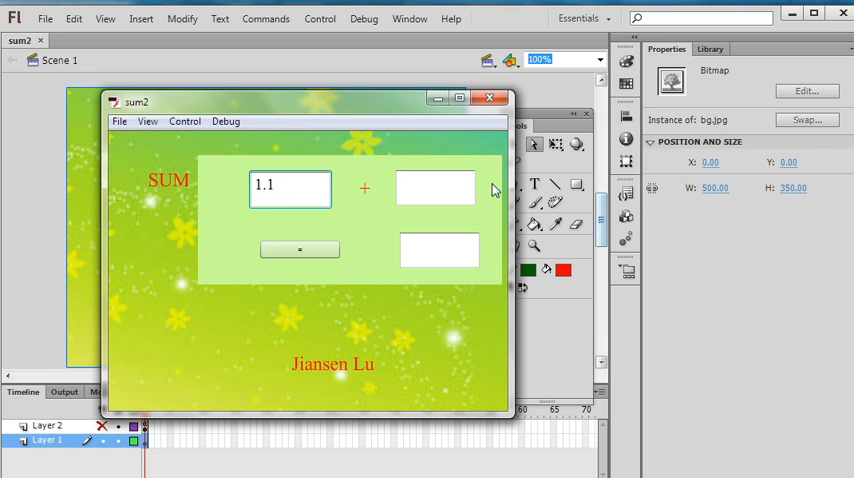
text(2)
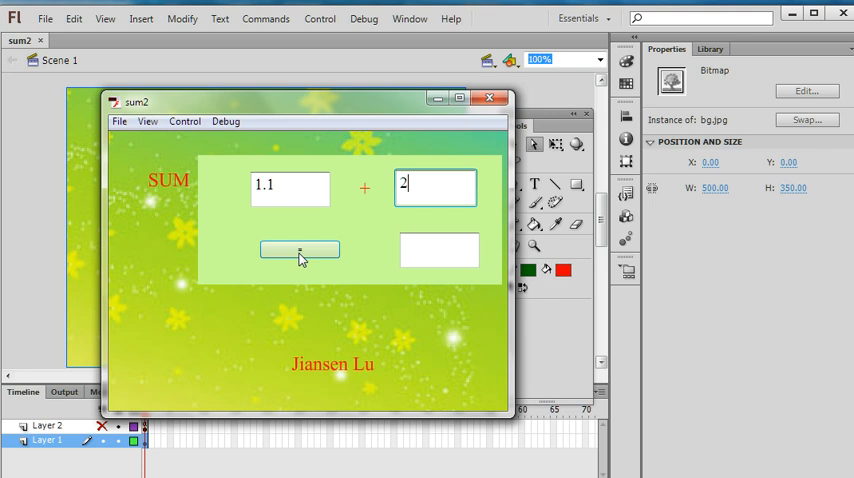
click(300, 248)
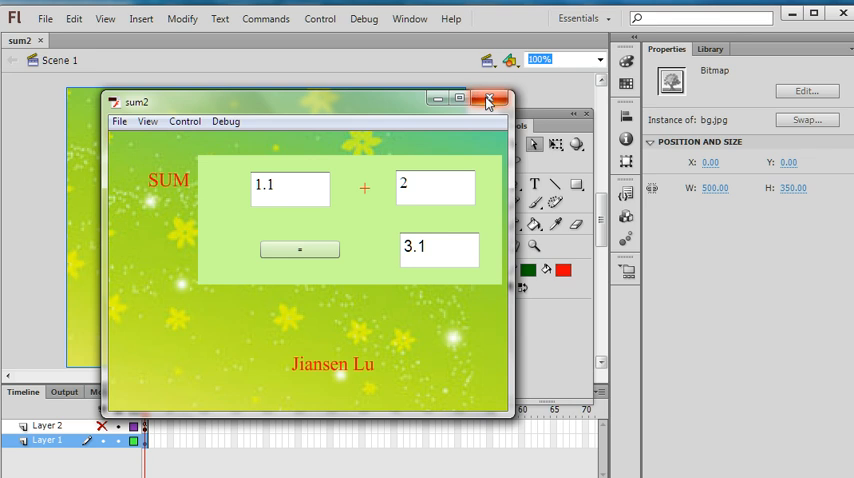
- Close the calculator preview, then cancel out of File > New back to the sum2 stage
click(488, 100)
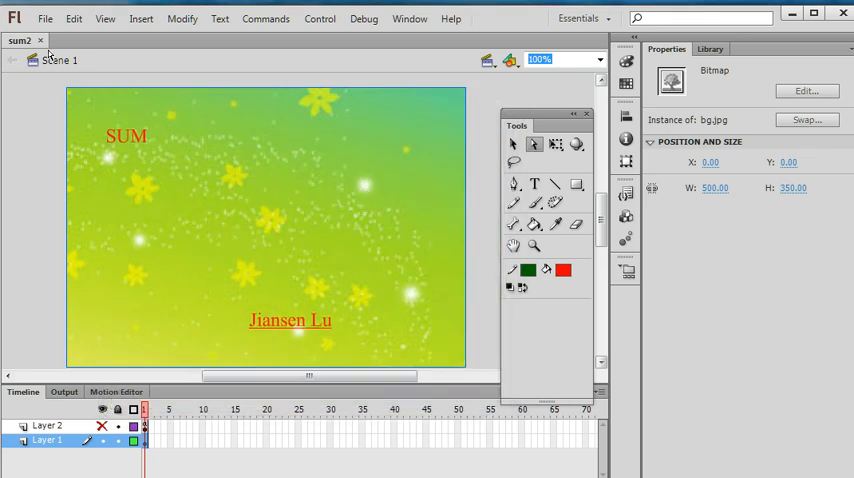
click(44, 18)
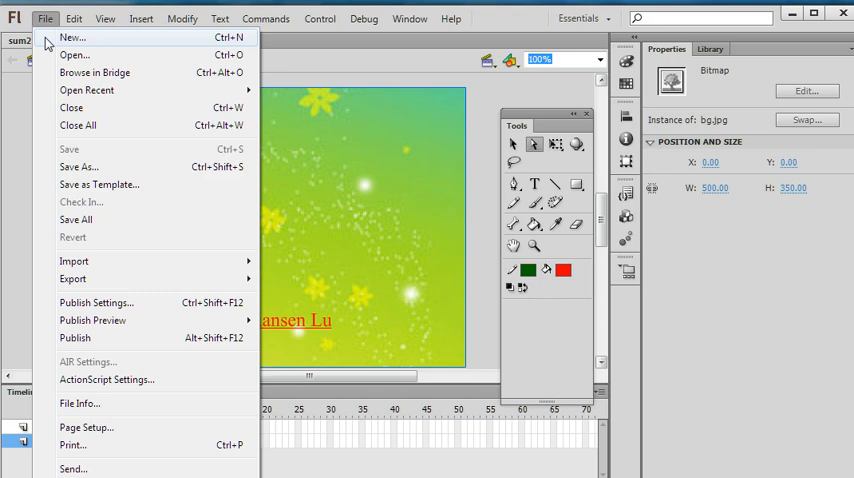
click(72, 36)
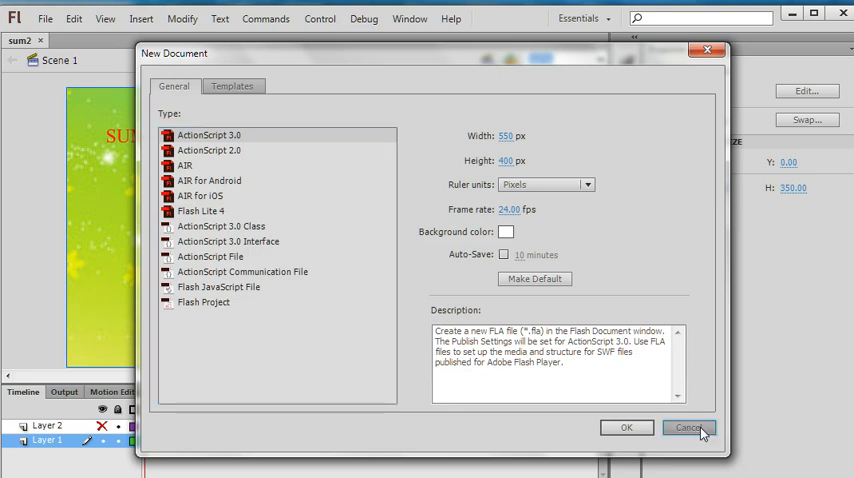
click(688, 428)
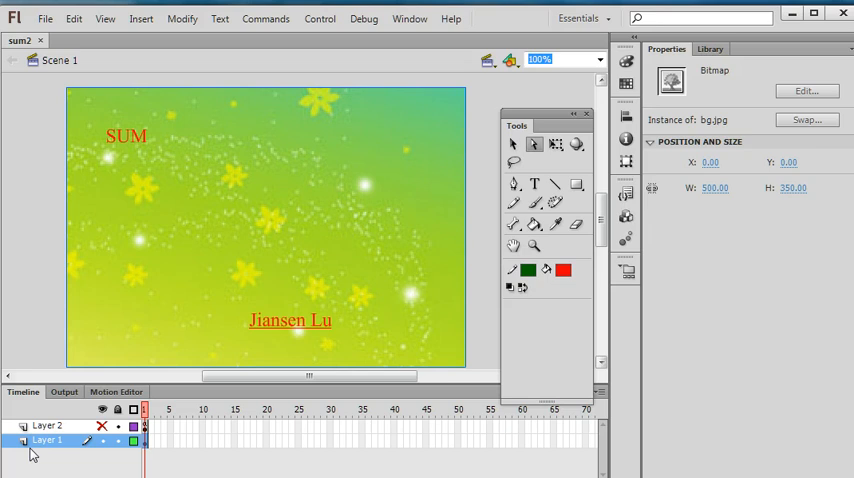
mouse_move(80, 450)
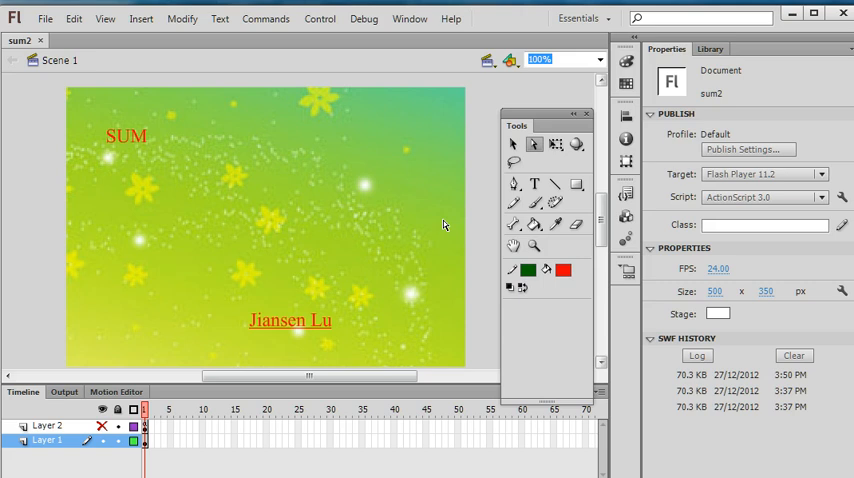
- Inspect the SUM title and Jiansen Lu link text, then unhide Layer 2 with the calculator boxes
click(128, 136)
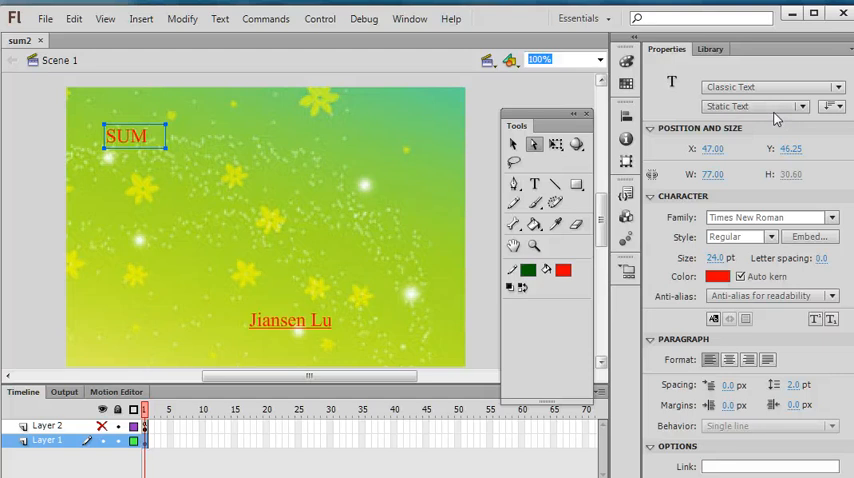
click(290, 320)
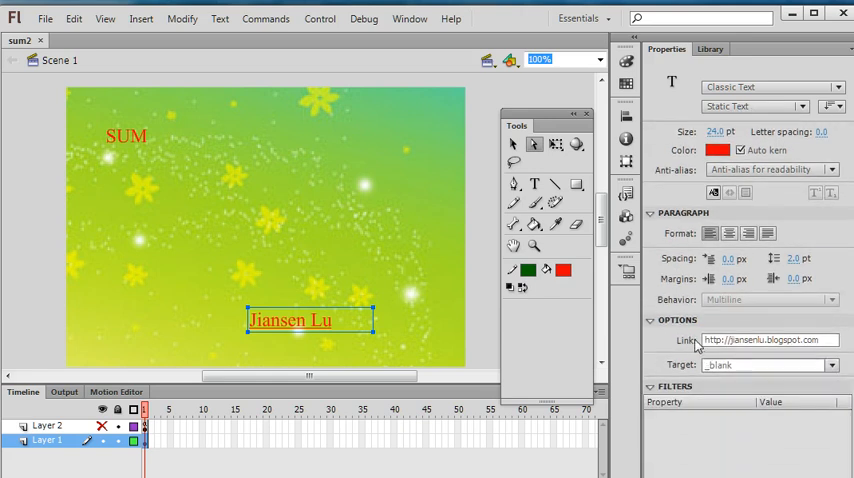
mouse_move(776, 340)
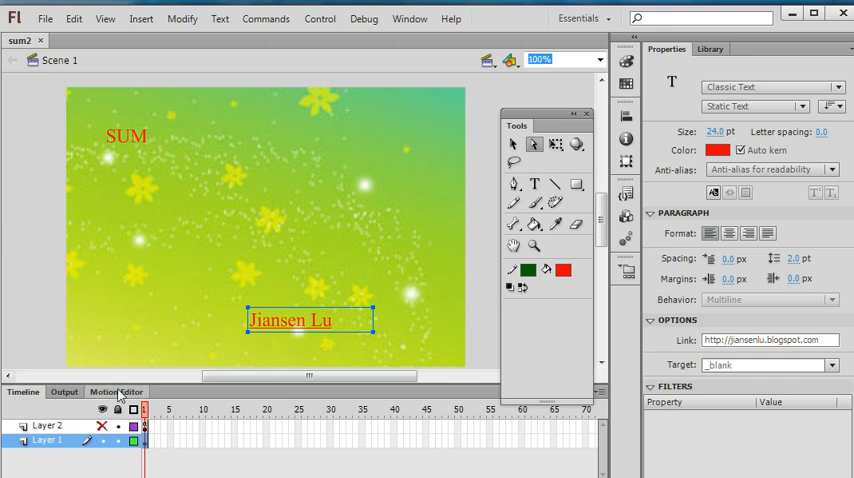
click(48, 426)
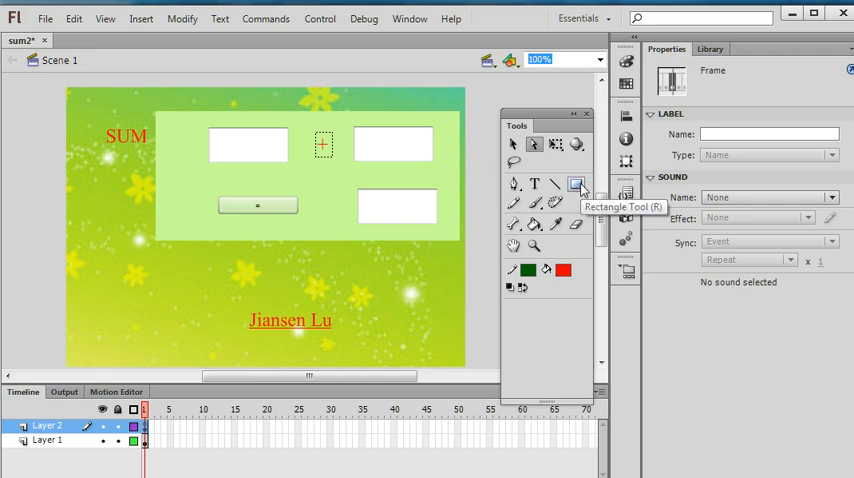
- Review the built-in TextInput and TextArea components beside the laid-out input boxes and + sign
click(576, 184)
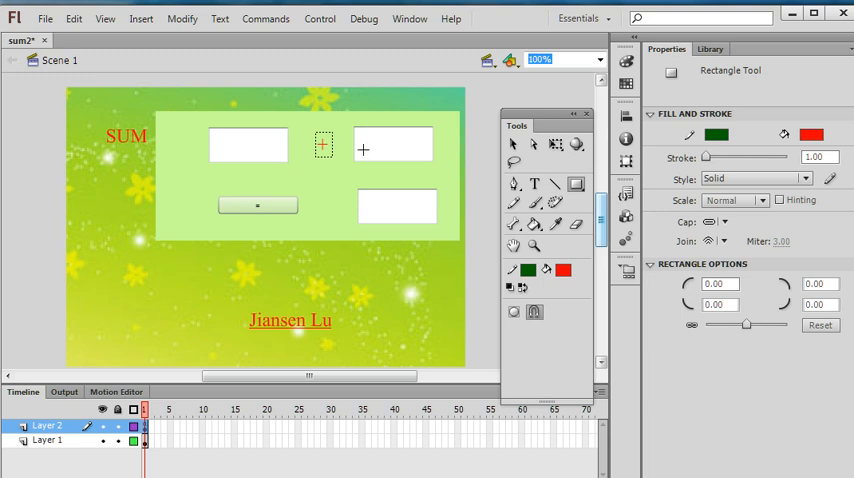
mouse_move(388, 216)
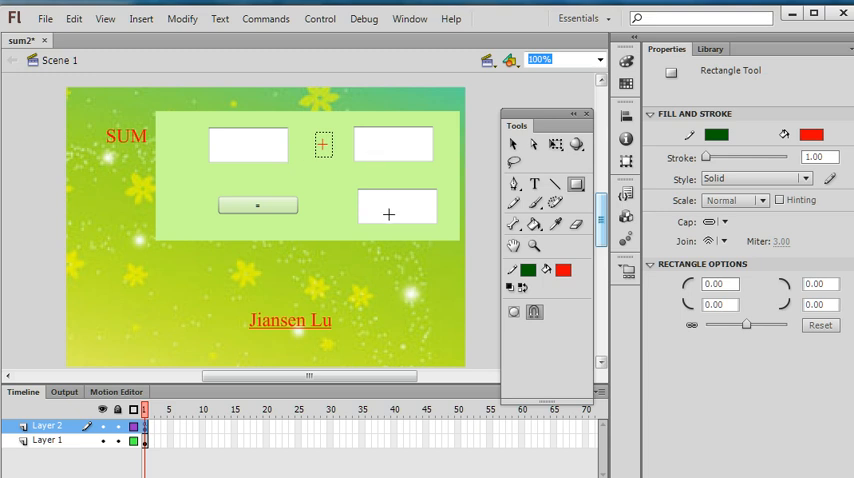
mouse_move(626, 218)
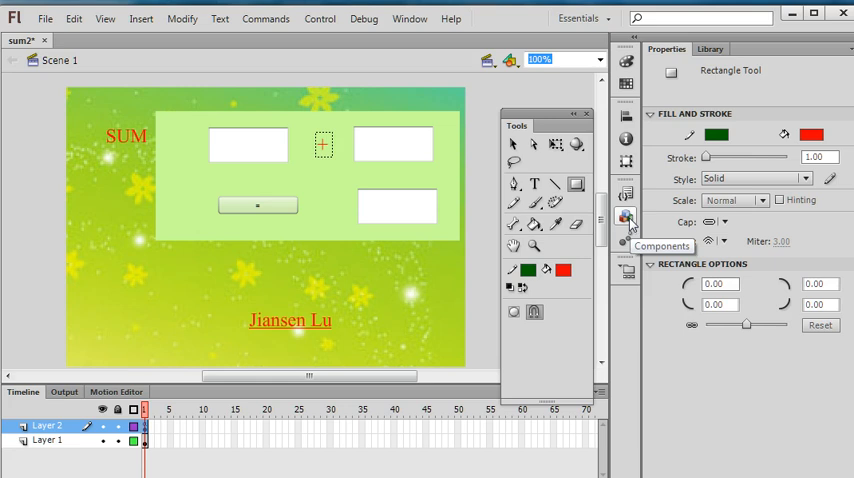
mouse_move(628, 222)
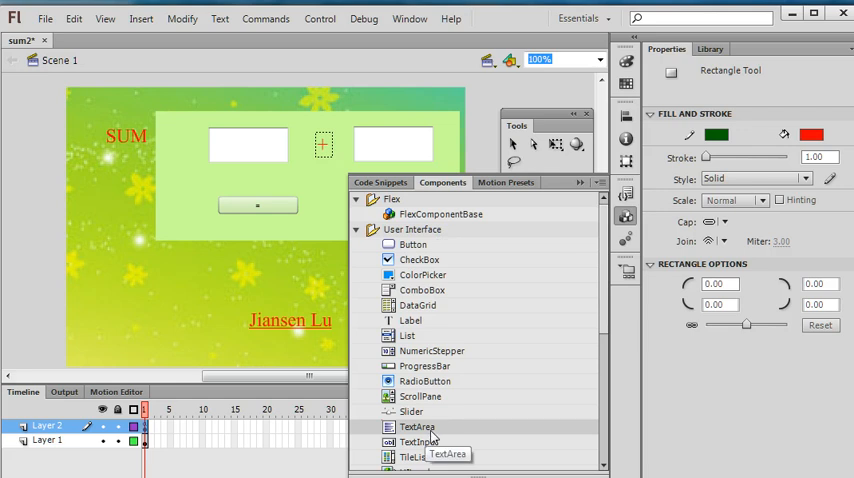
mouse_move(432, 432)
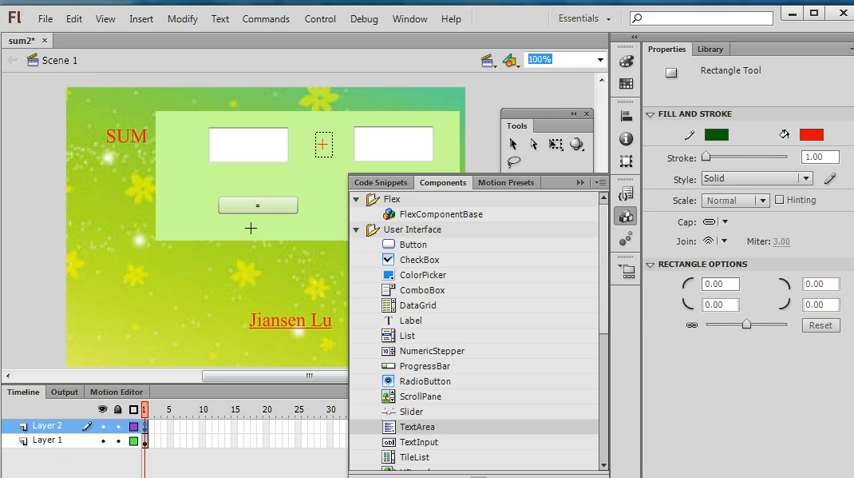
click(412, 244)
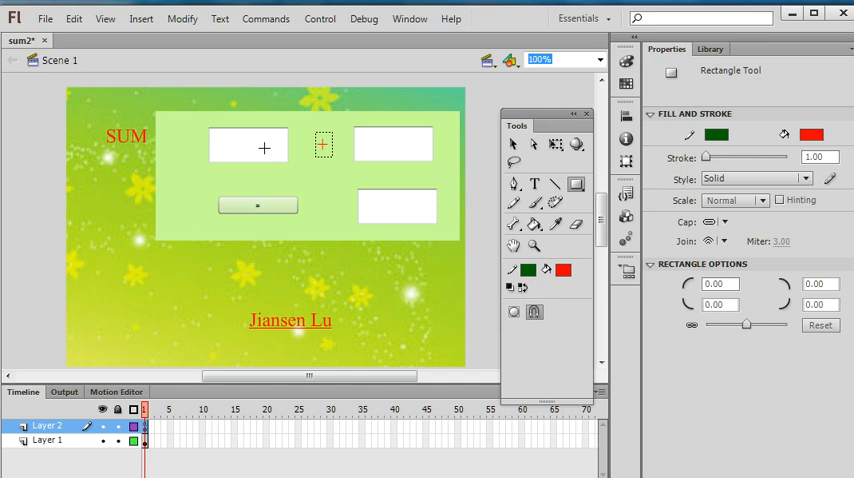
mouse_move(258, 142)
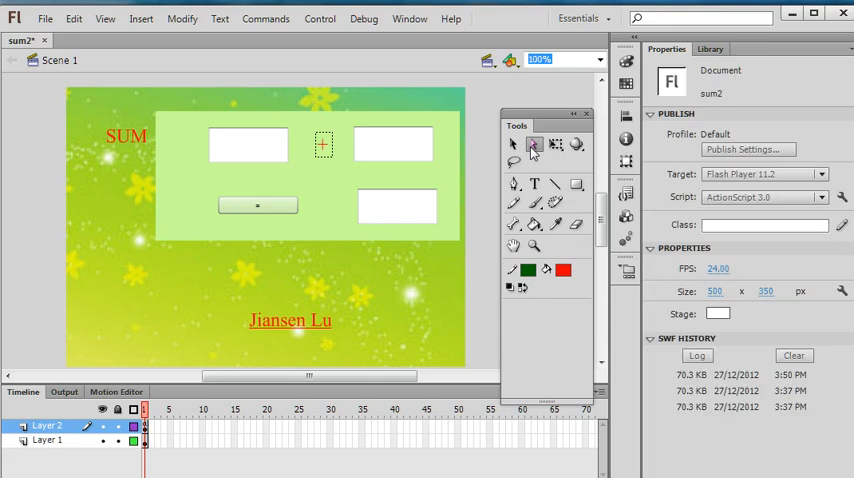
- Select the output TextArea ta3 and turn off its 'editable' component parameter
click(392, 144)
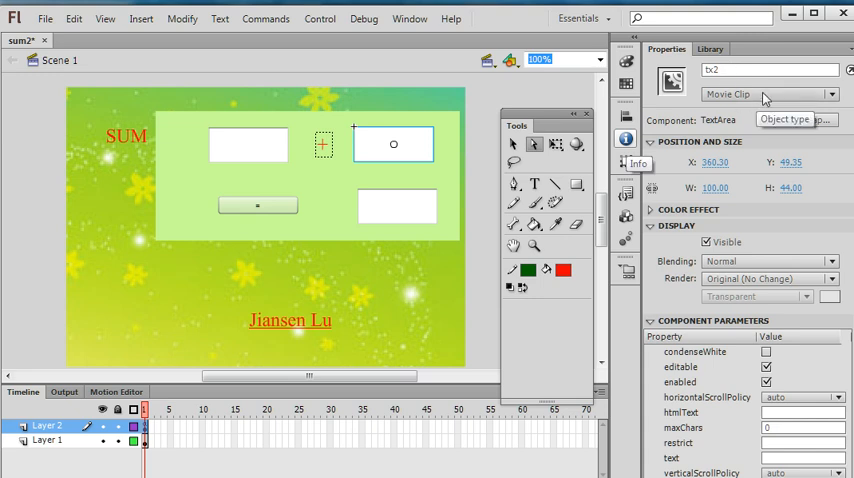
click(396, 208)
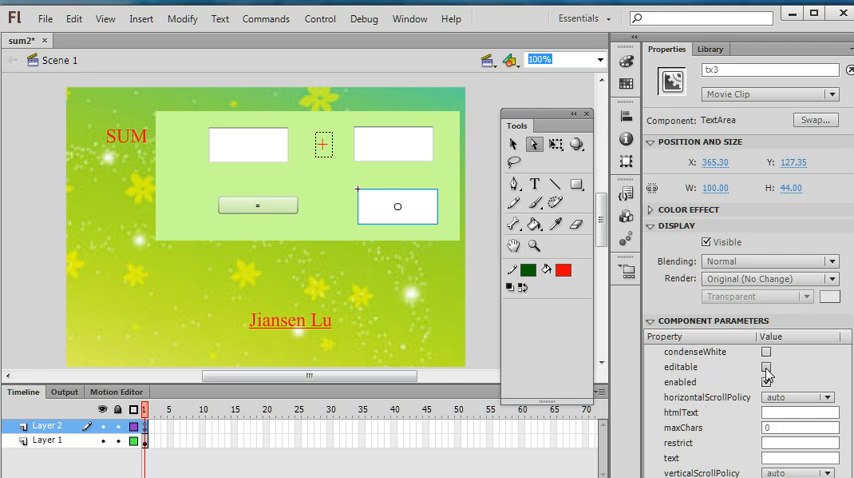
click(766, 368)
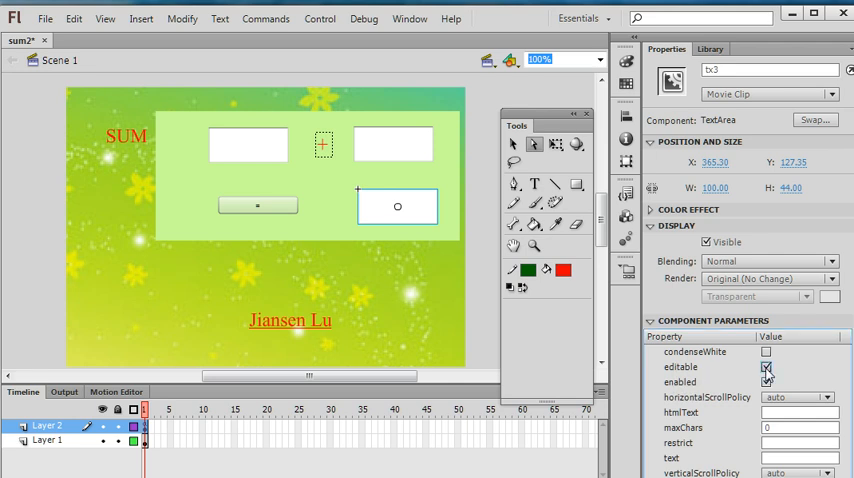
click(766, 368)
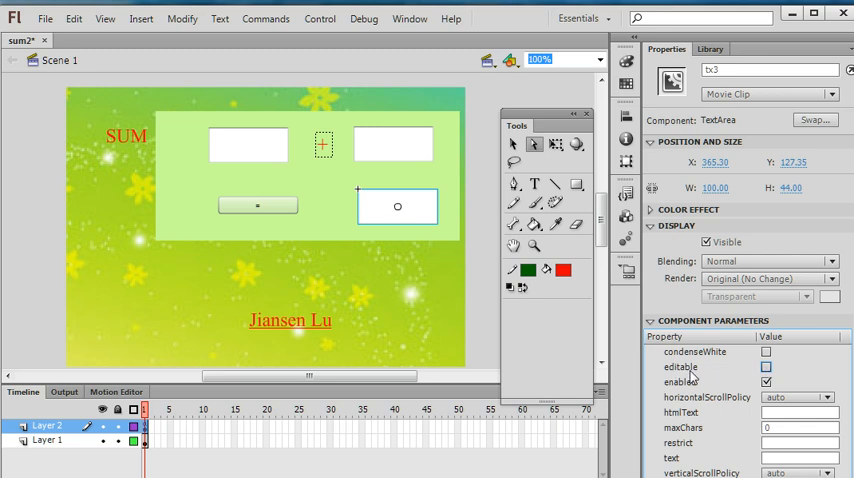
mouse_move(454, 198)
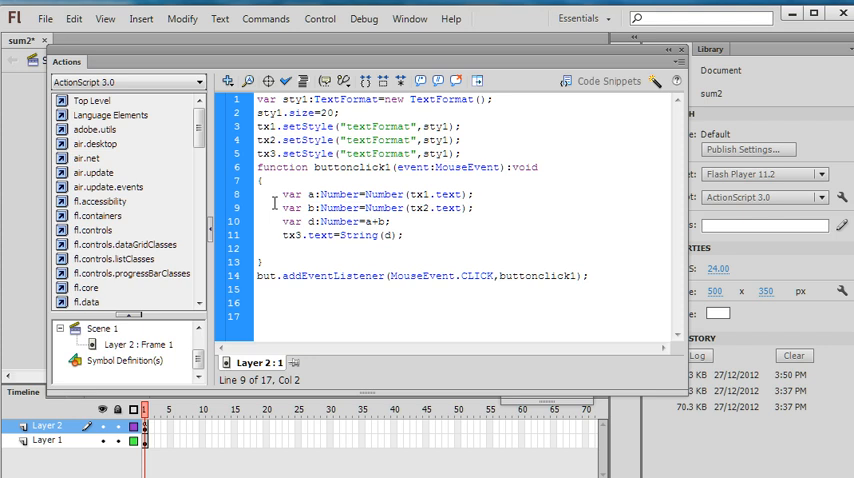
- Review the frame script's buttonclick1 function and the bu.addEventListener line in the Actions panel
triple_click(380, 208)
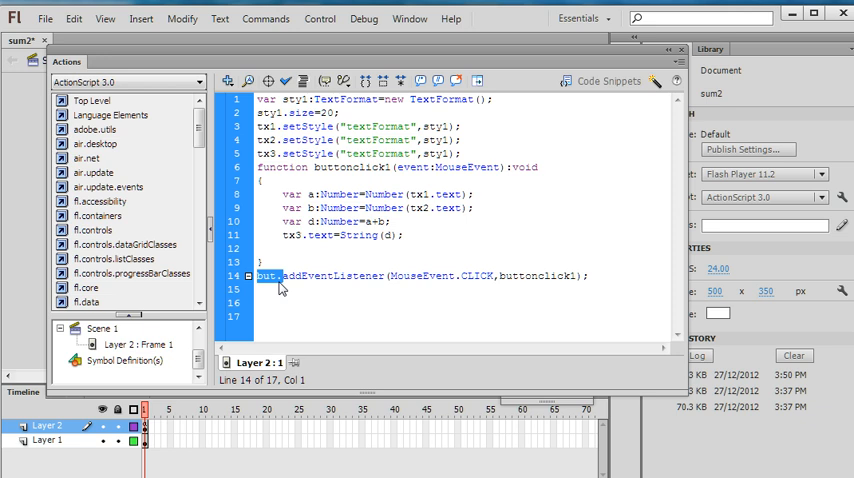
mouse_move(280, 288)
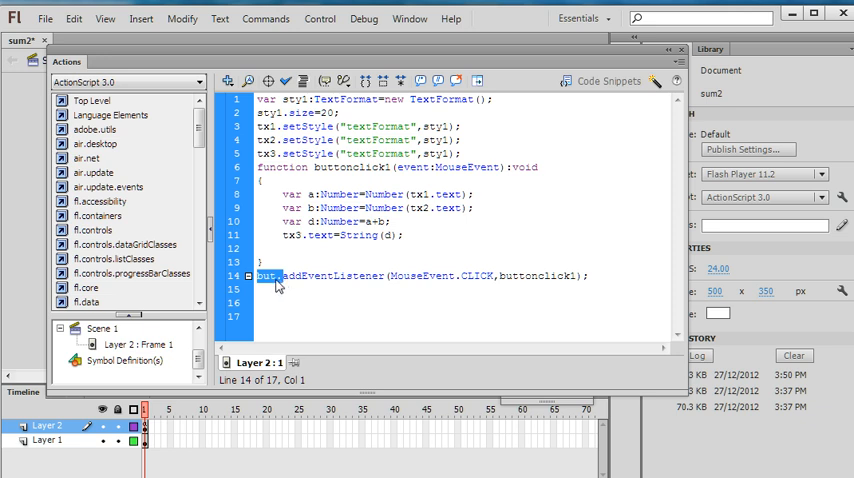
click(280, 276)
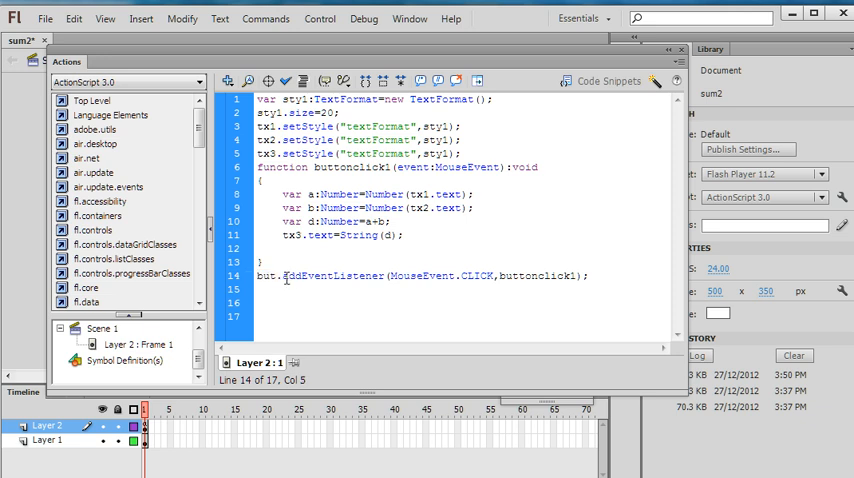
double_click(332, 276)
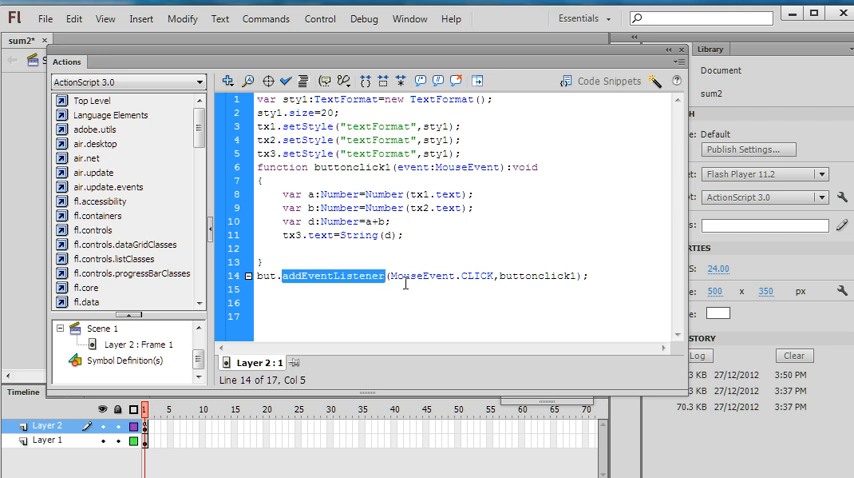
mouse_move(468, 280)
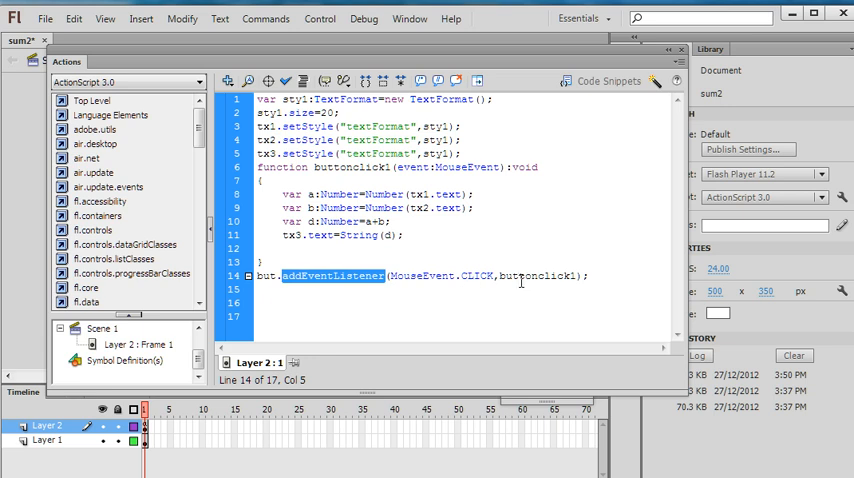
double_click(536, 276)
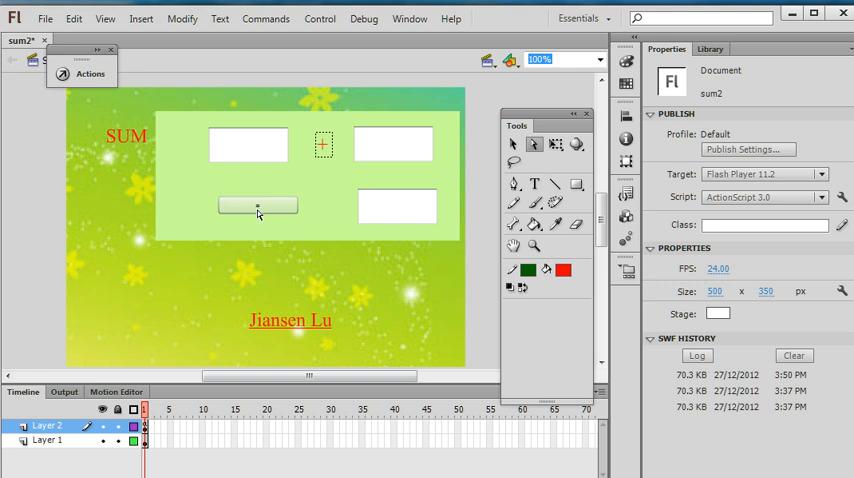
- Set the bu Button's 'label' parameter to = in the Properties panel
click(258, 204)
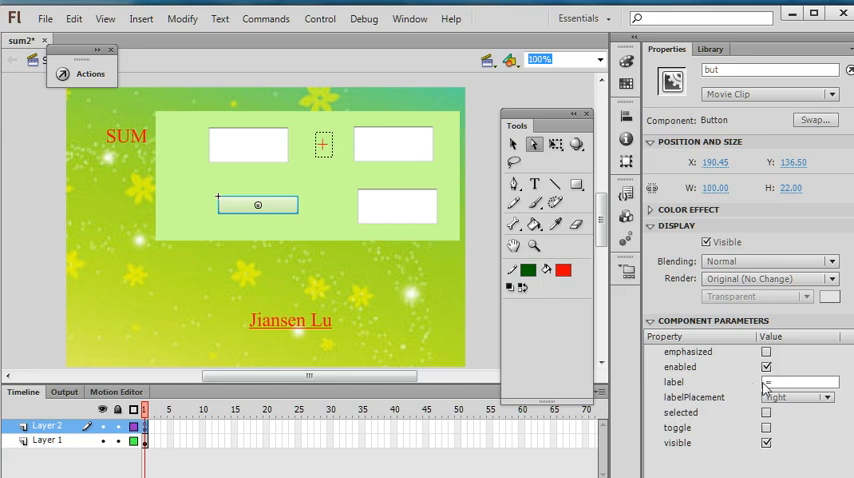
click(798, 382)
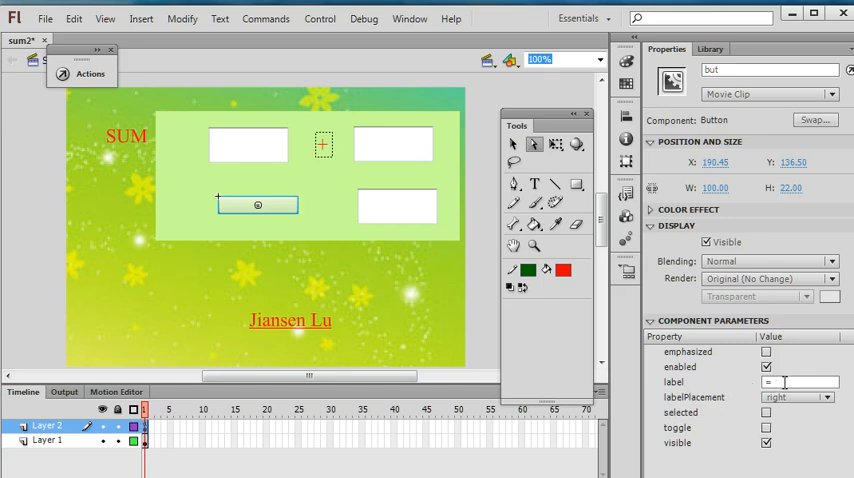
click(800, 382)
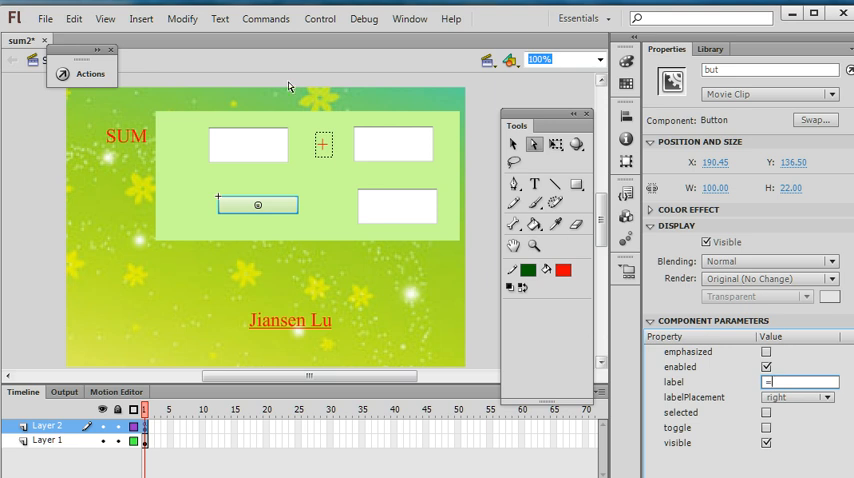
click(320, 18)
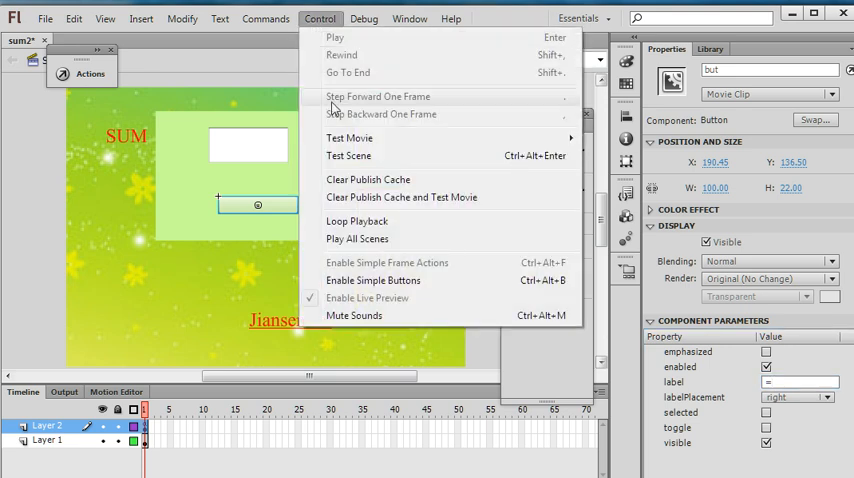
mouse_move(348, 136)
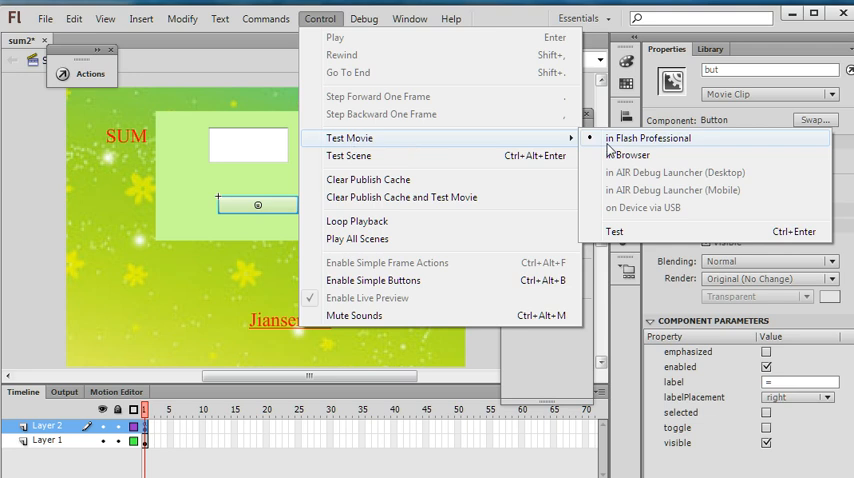
- Test the movie in Flash Professional, enter 1 and 7, and calculate the sum 8
click(648, 138)
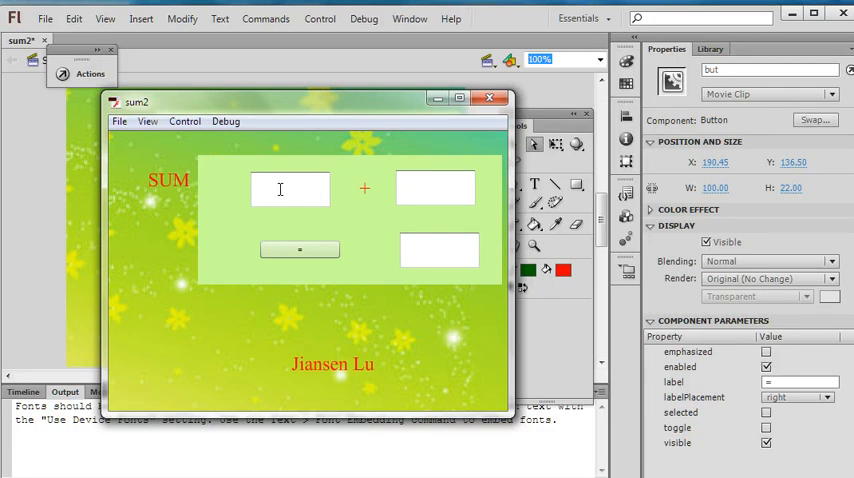
text(1)
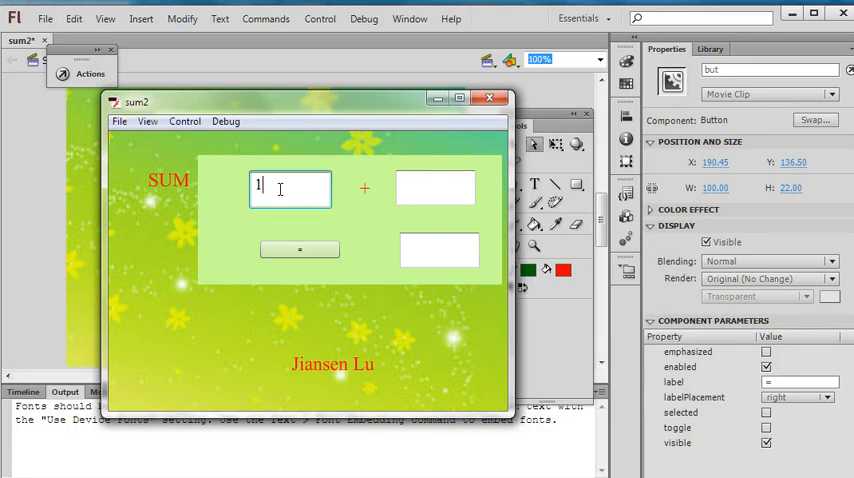
click(436, 188)
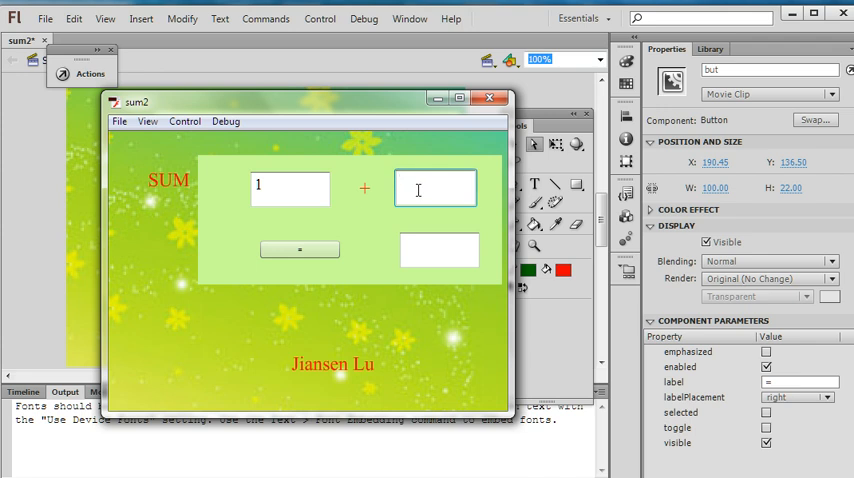
click(300, 248)
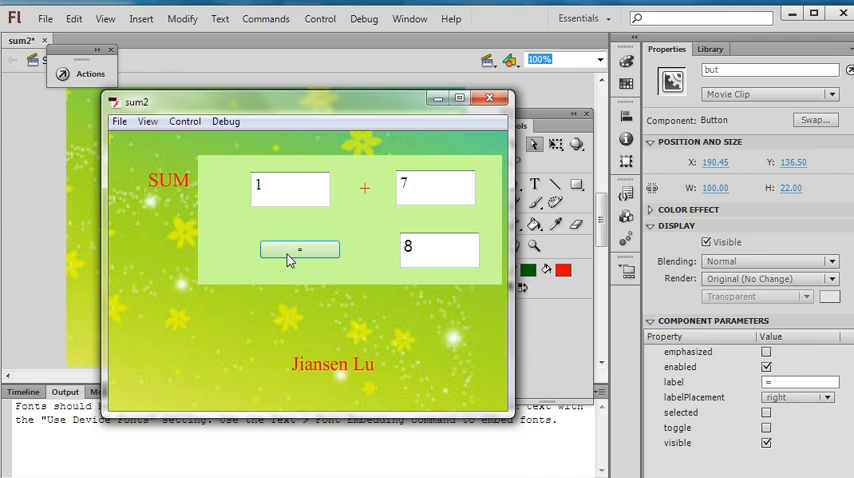